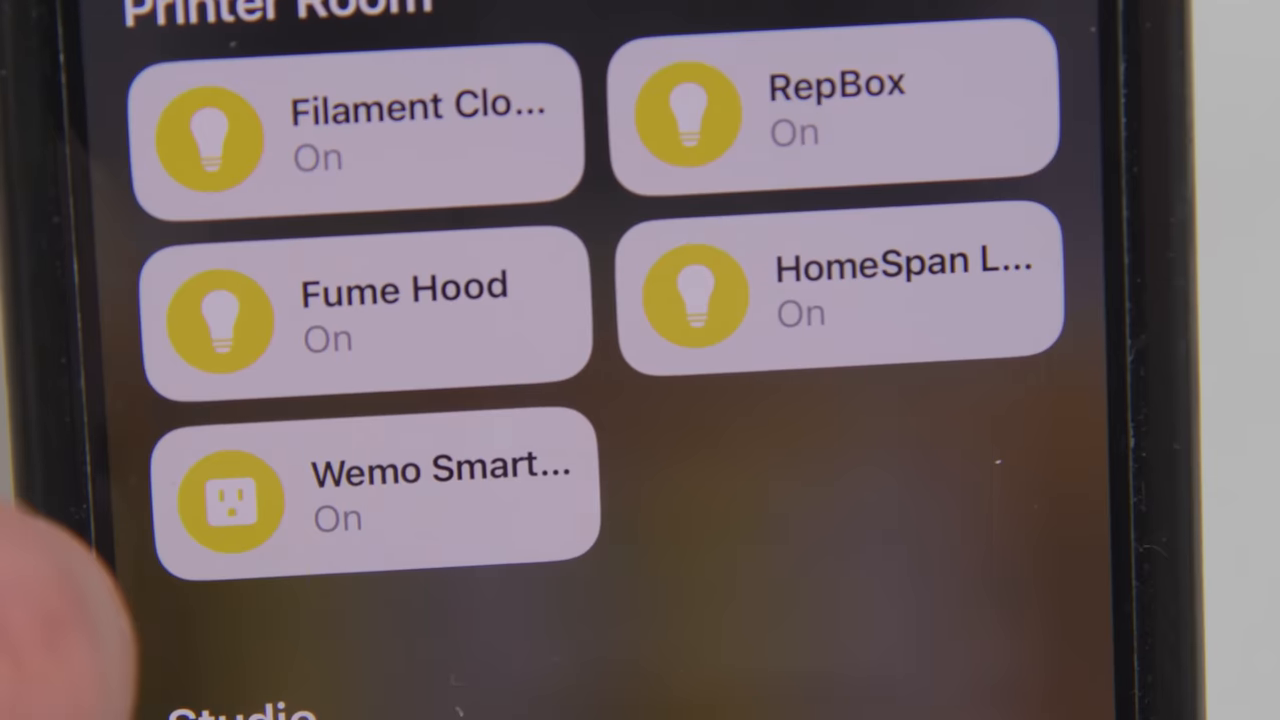
Browse the current Home Assistant demo dashboard and its lower cards.
click(230, 500)
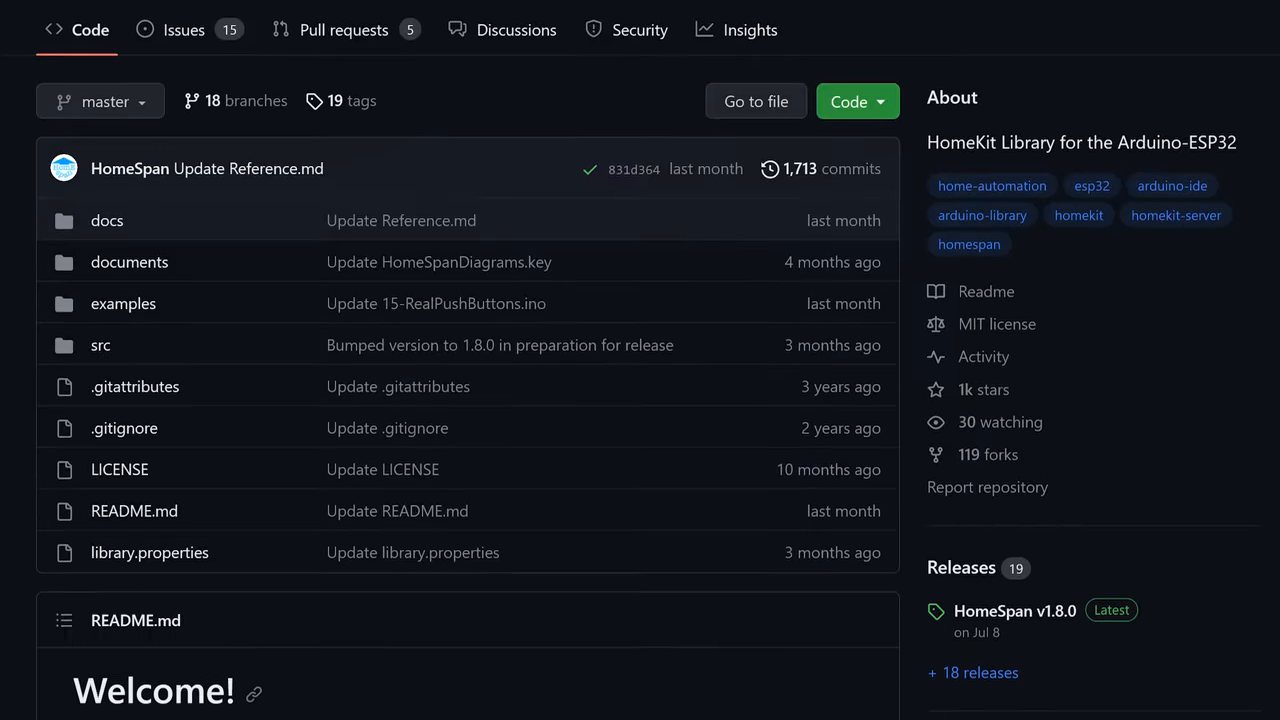
scroll(down, 3)
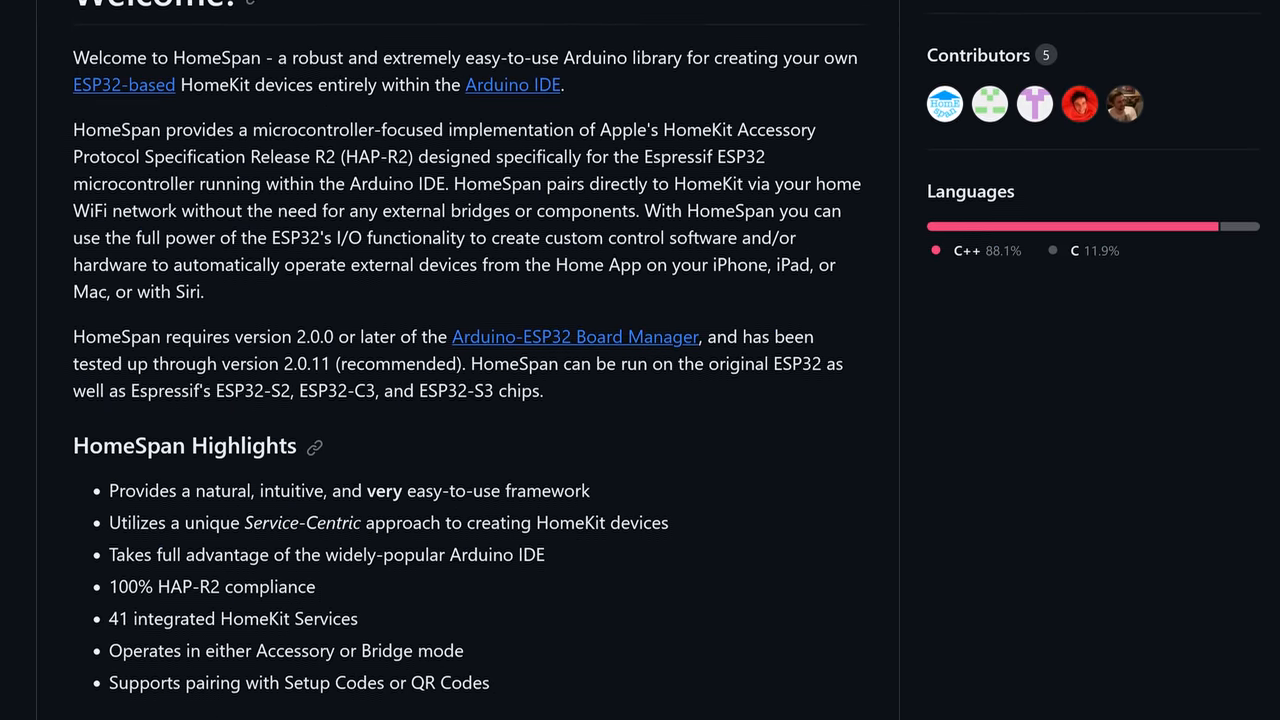
scroll(down, 3)
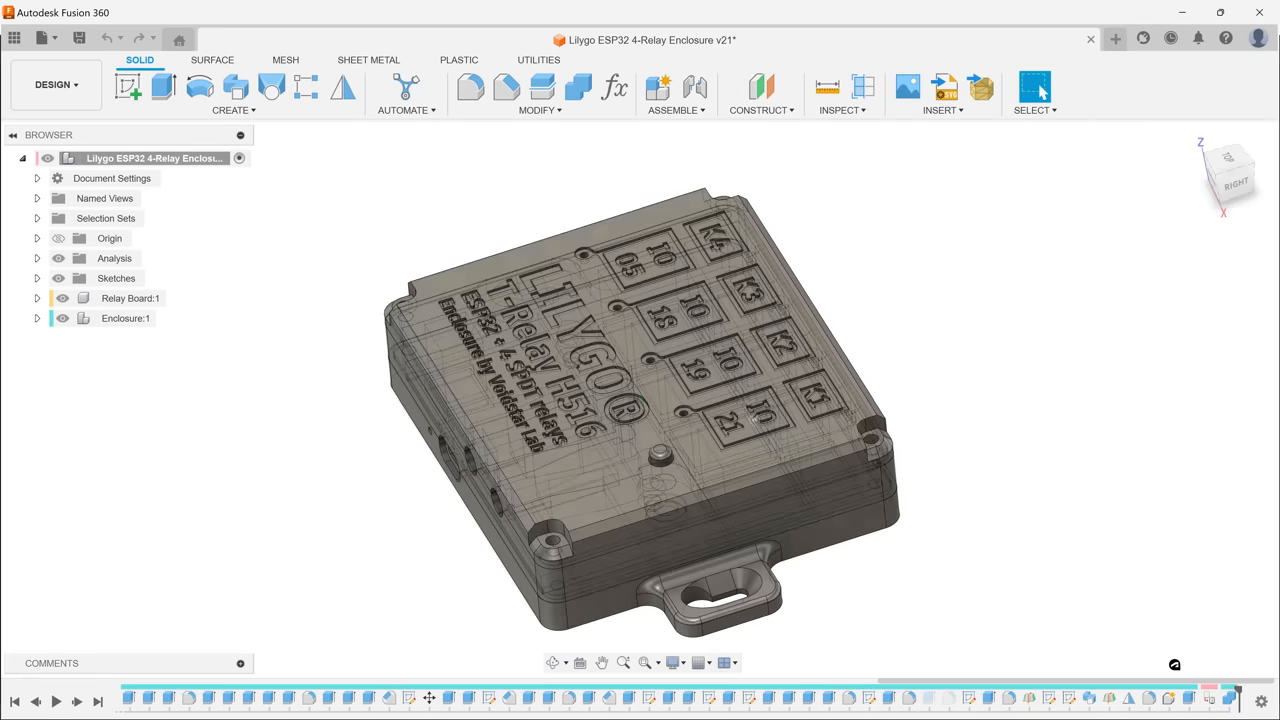
click(1036, 16)
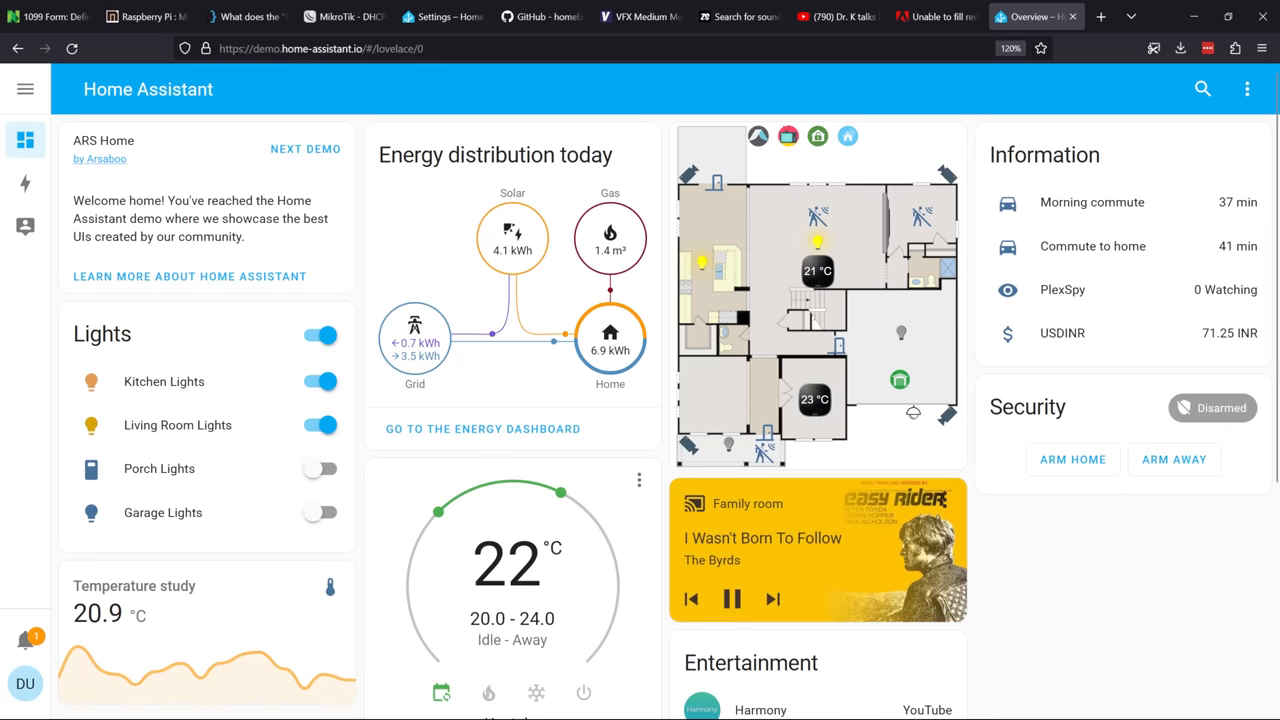
Cycle through several other community showcase dashboards with NEXT DEMO.
click(228, 88)
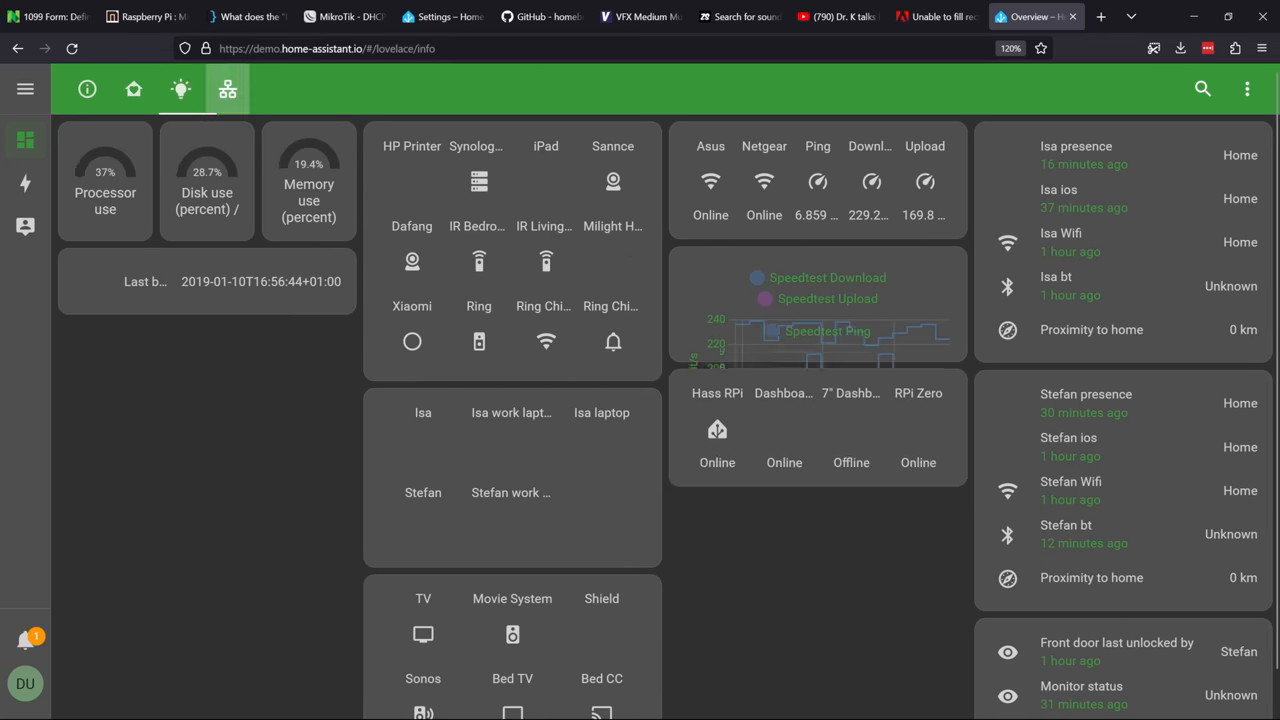
click(88, 88)
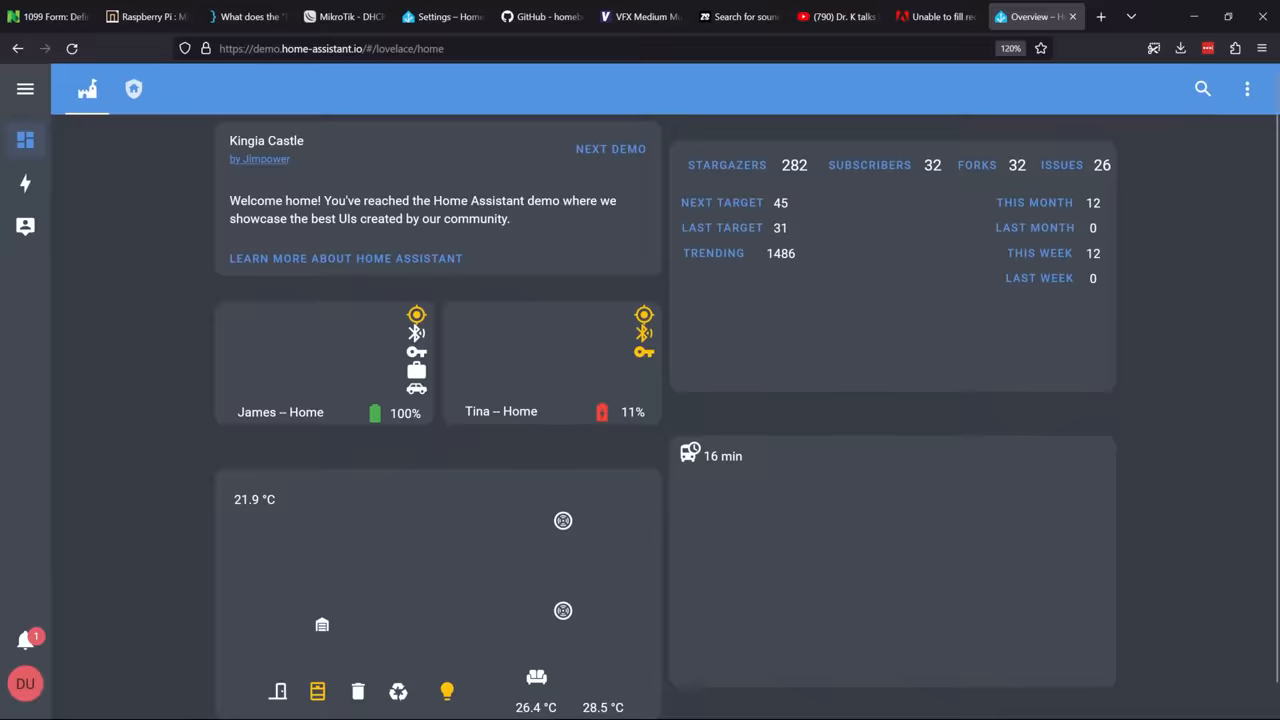
click(132, 88)
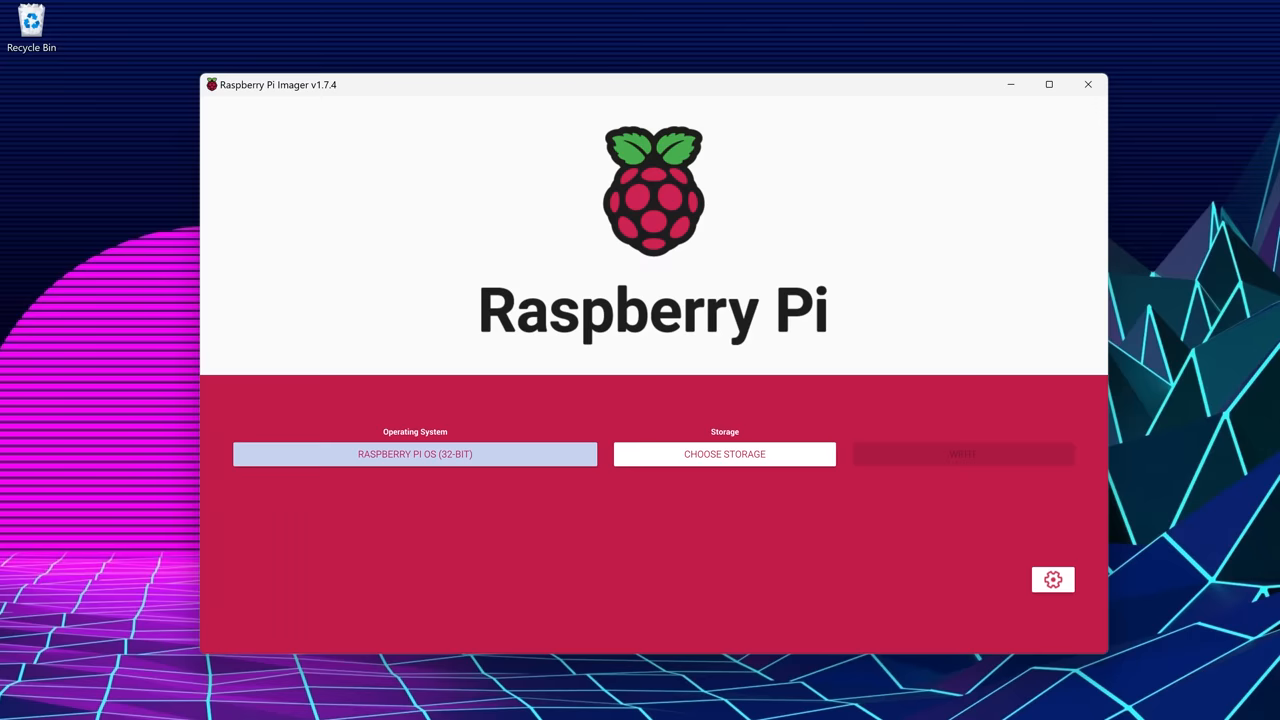
Show Raspberry Pi Imager's operating system list and enter one of its categories.
click(414, 454)
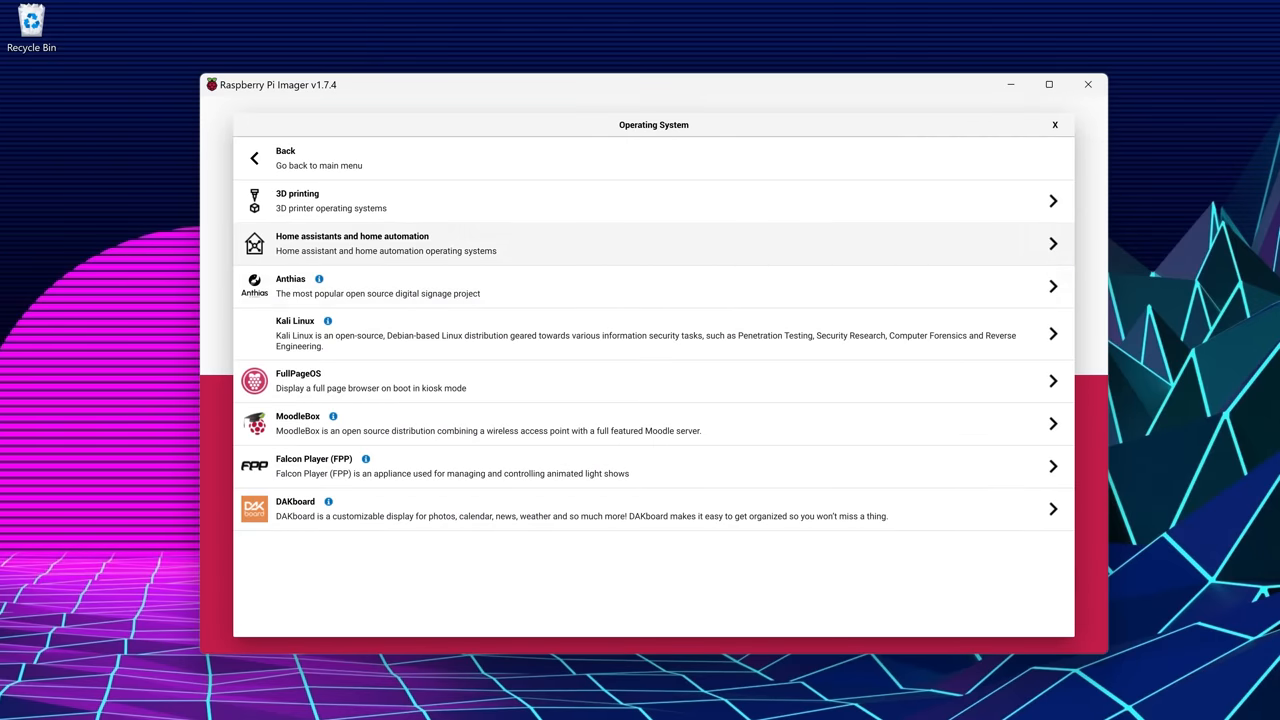
click(650, 244)
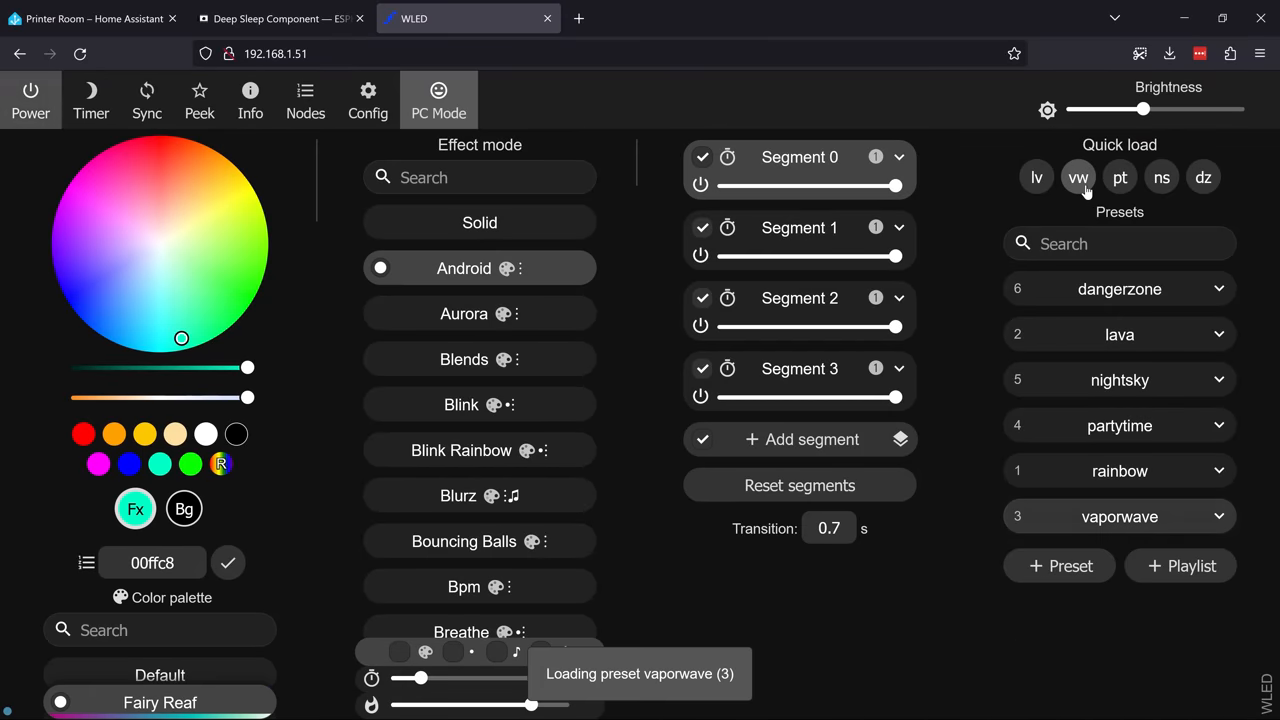
Load the vaporwave preset from the WLED Presets list onto the lights.
click(1120, 380)
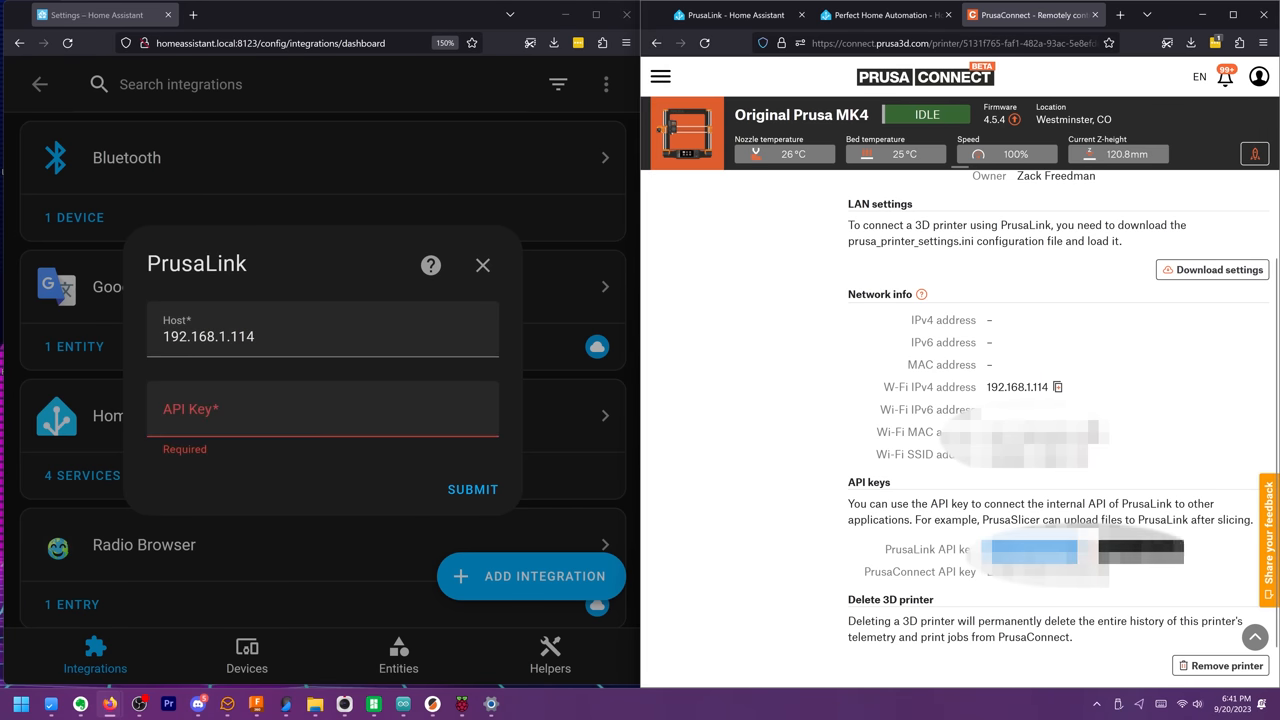
Enter the PrusaLink API key for the printer at host 192.168.1.114.
click(472, 488)
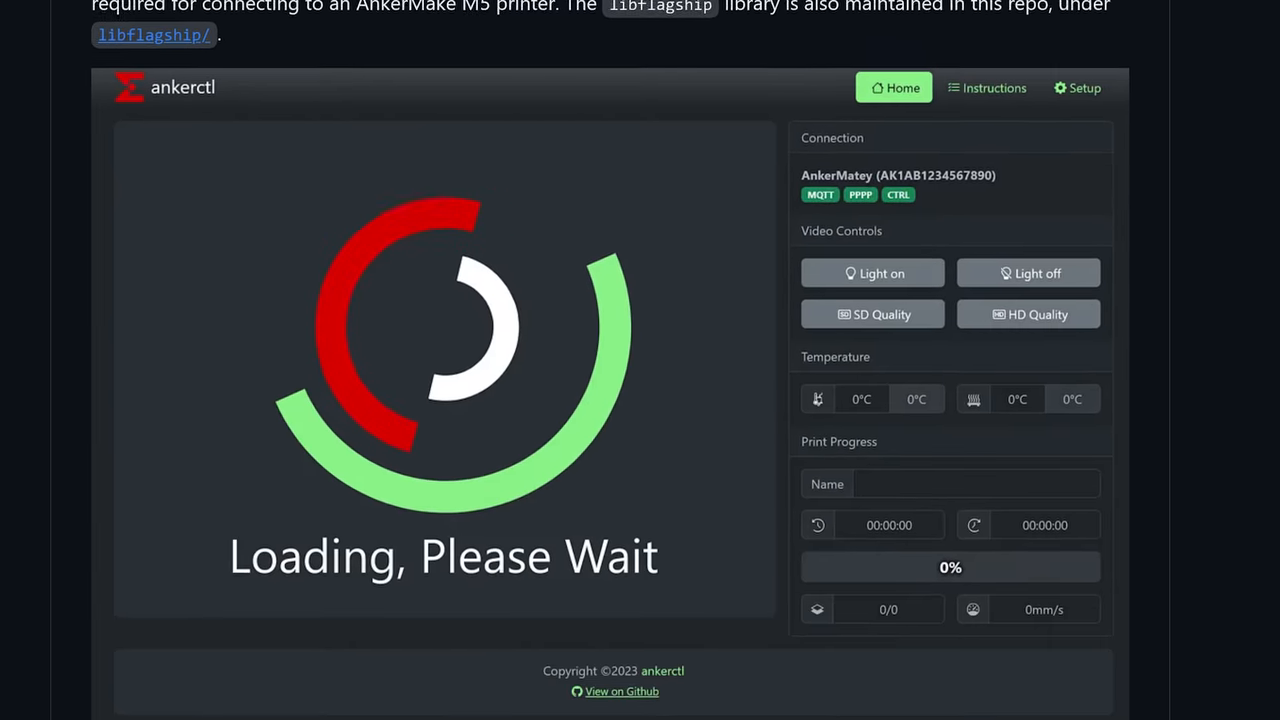
scroll(down, 3)
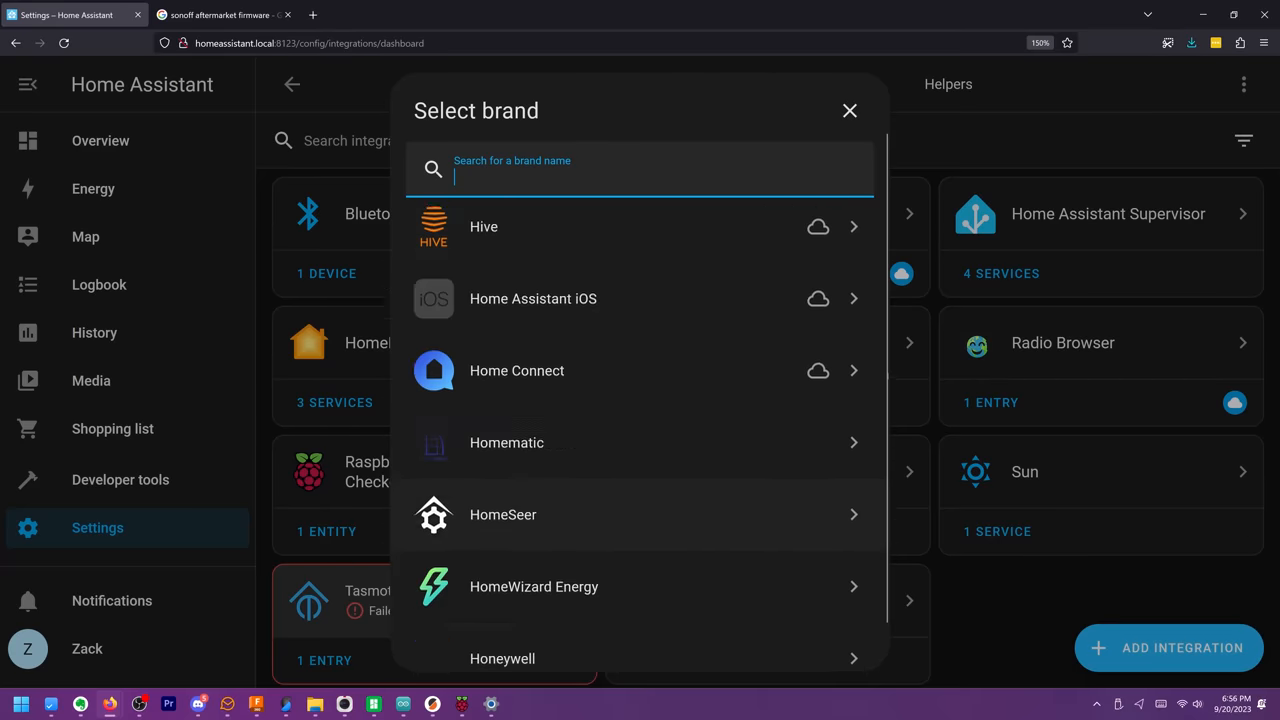
Scroll the Select brand list of available integrations.
scroll(down, 3)
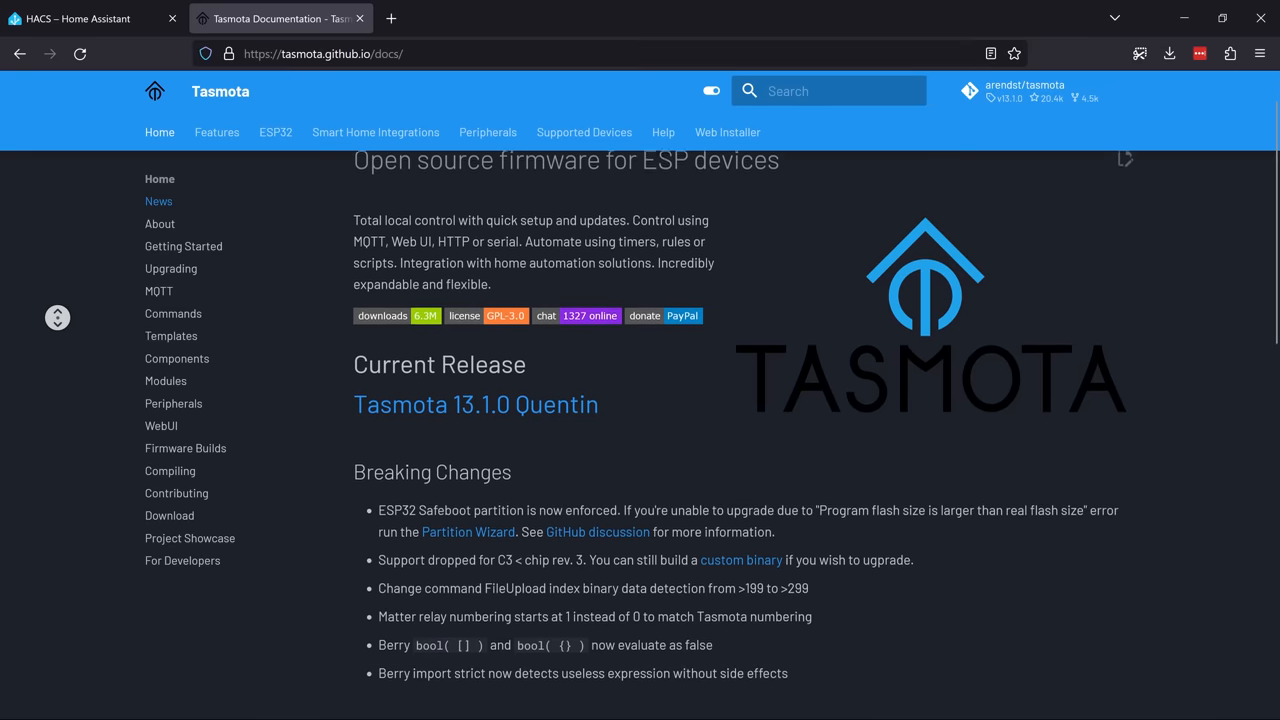
Reach the Tasmota Web Installer from the Getting Started guide.
click(184, 246)
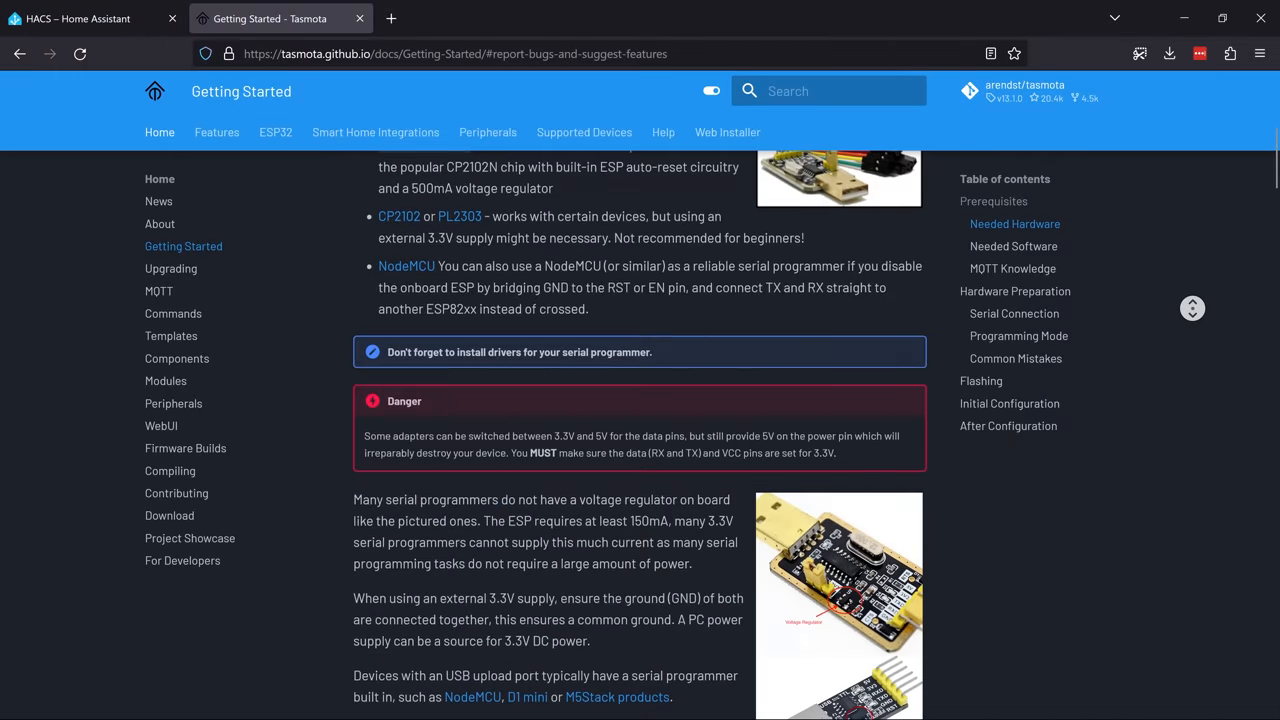
scroll(down, 3)
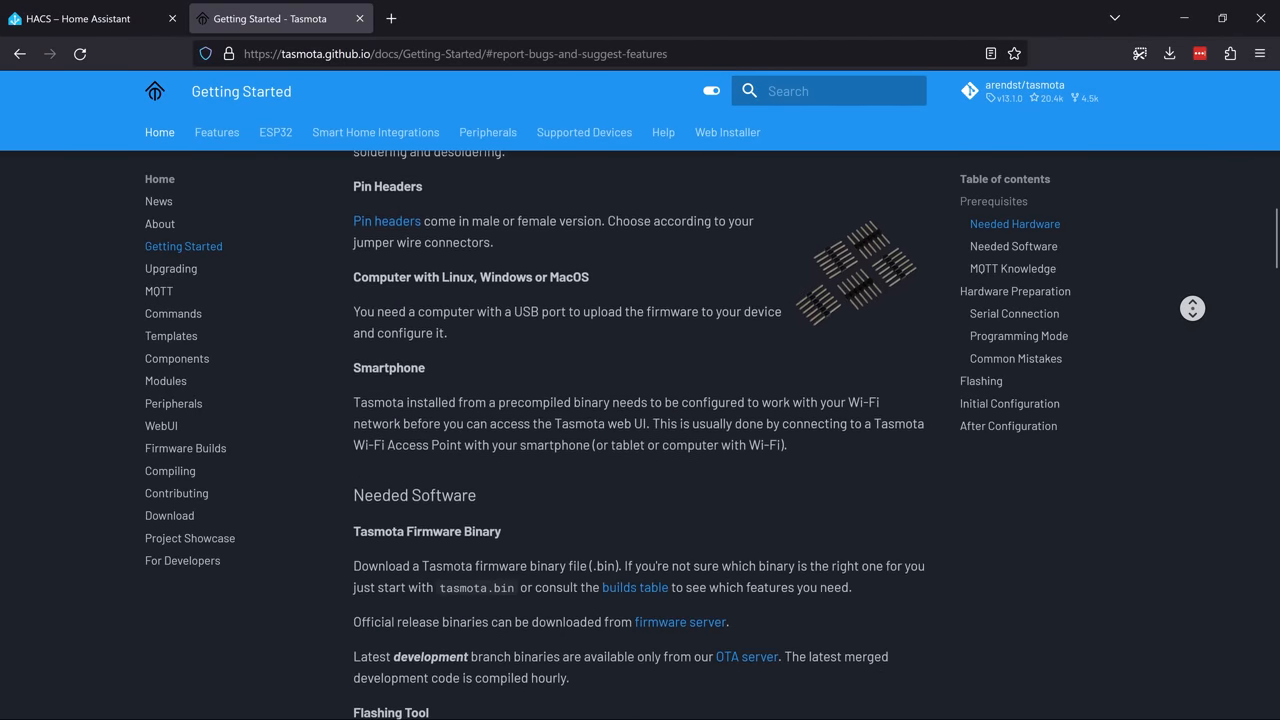
click(728, 132)
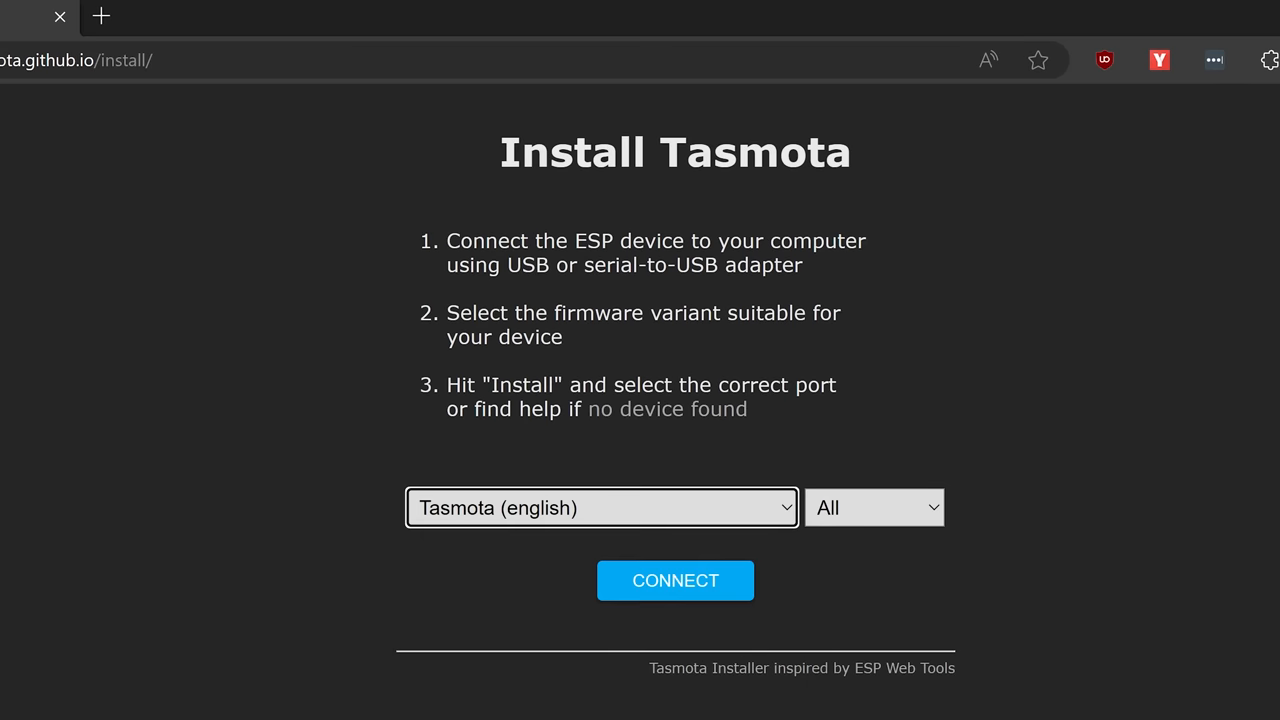
Choose Tasmota (english) for ESP8266 and list the serial ports to connect to.
click(872, 508)
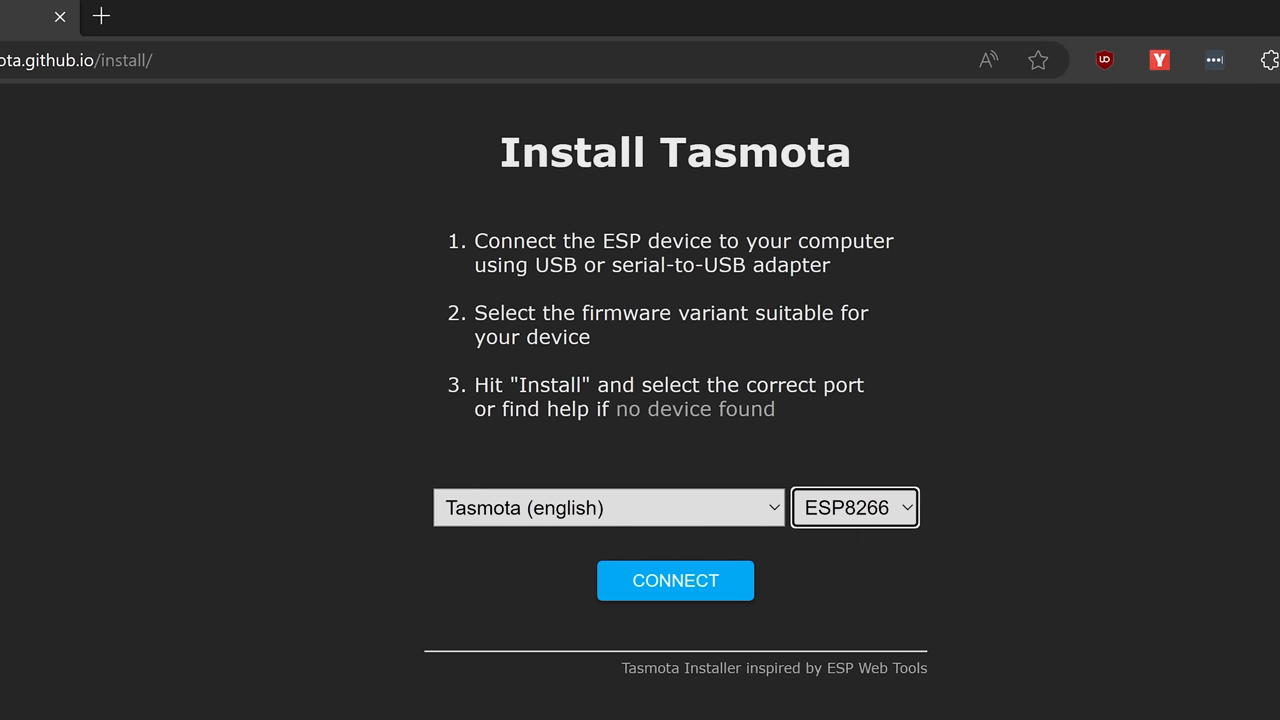
click(676, 580)
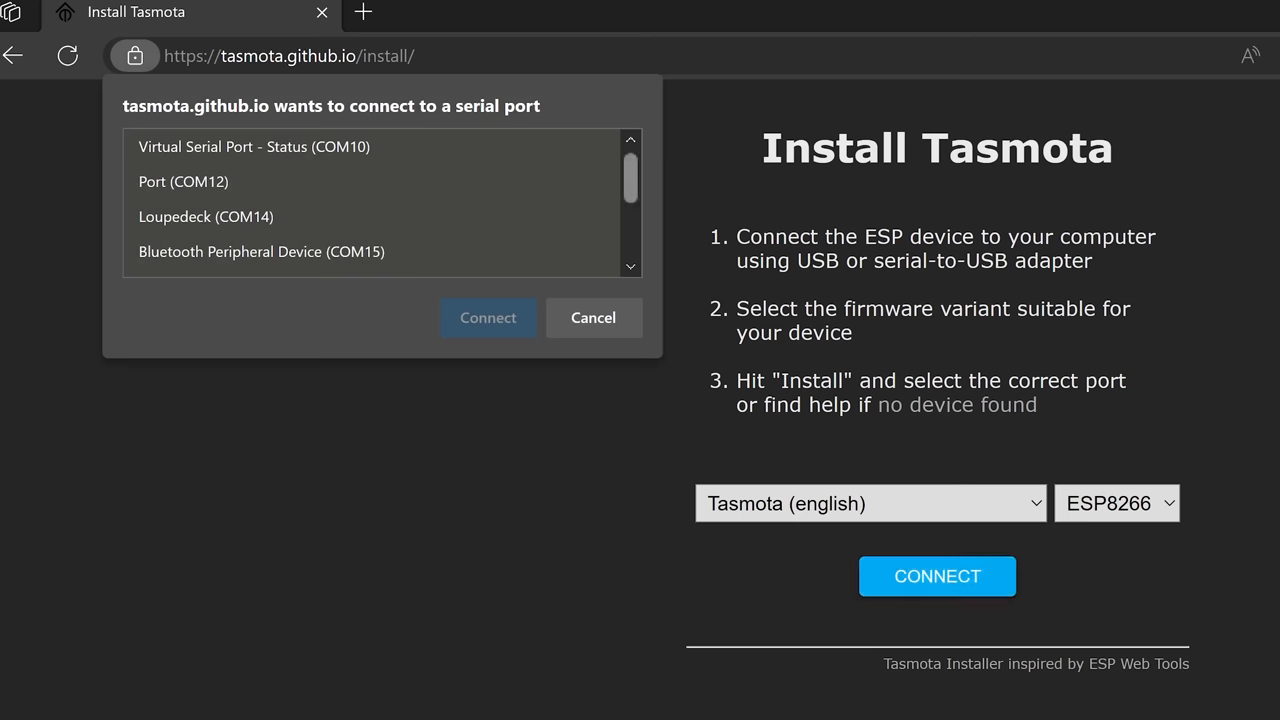
scroll(down, 3)
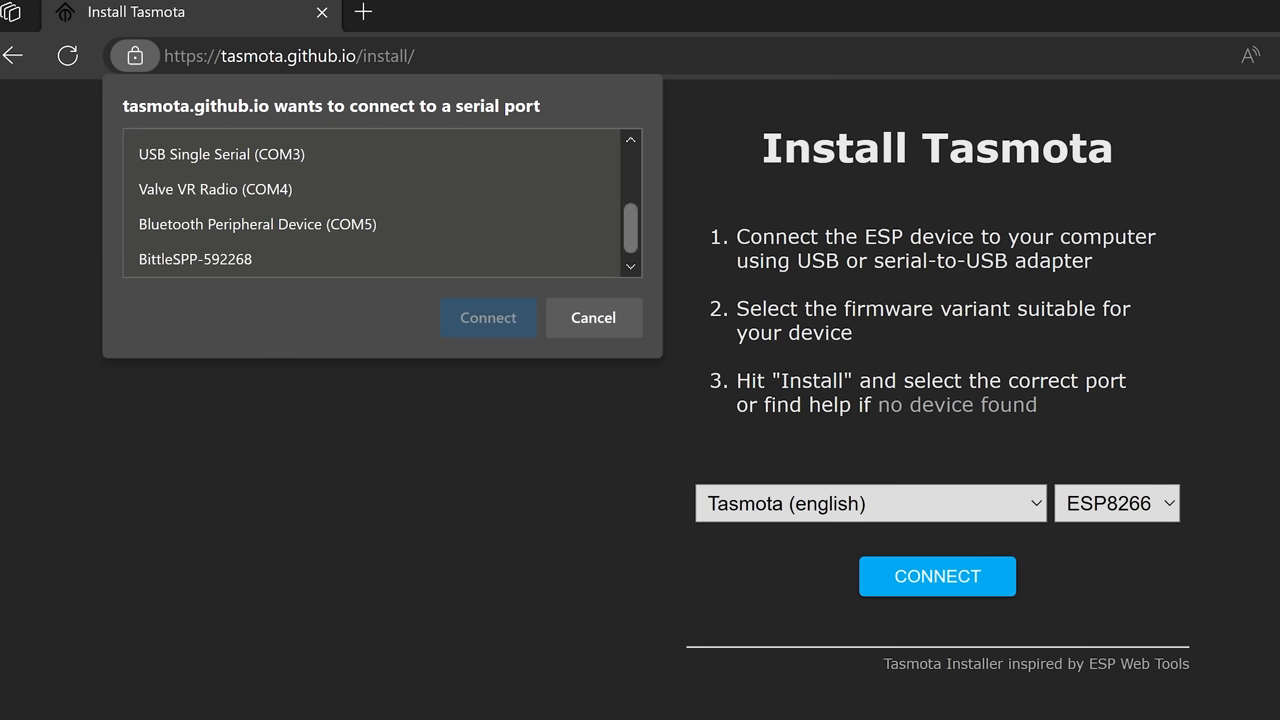